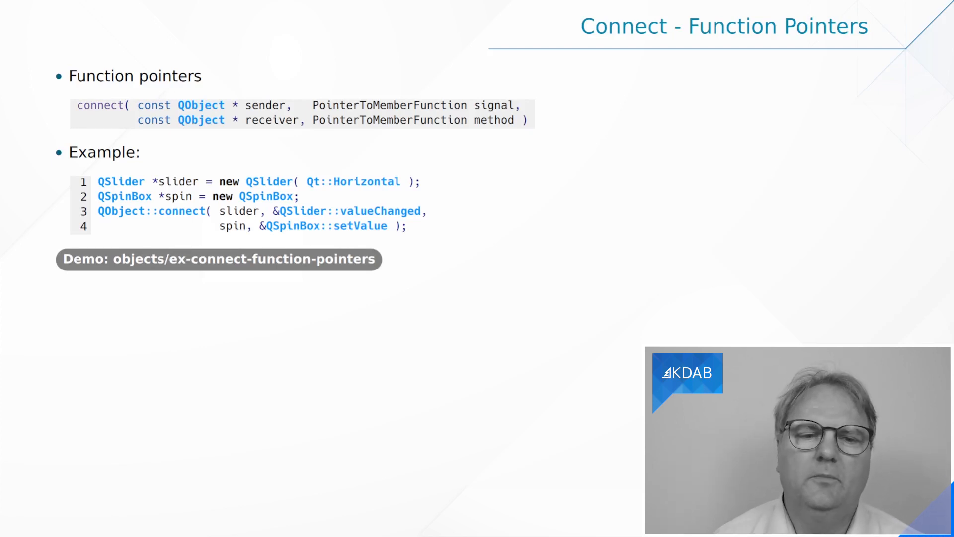
{"action": "mouse_move", "coordinate": [70, 116]}
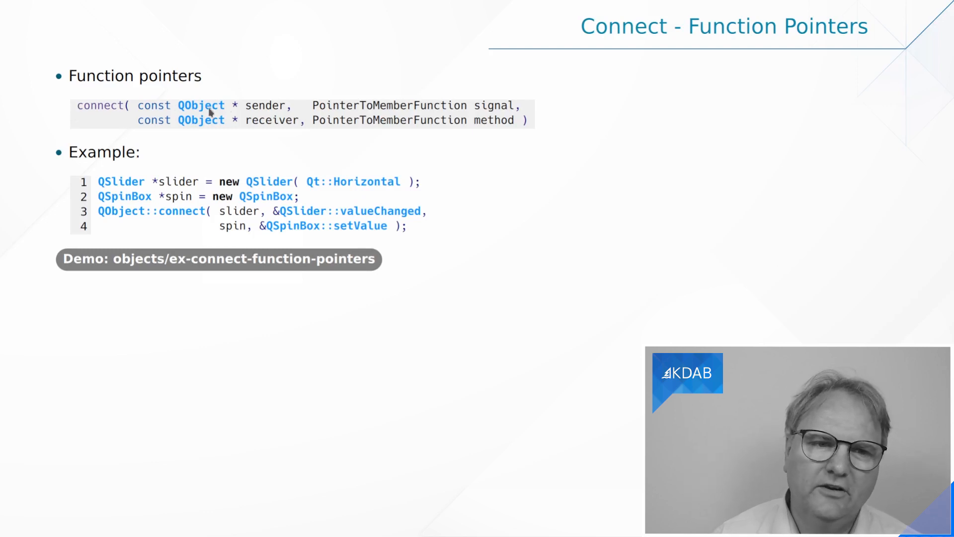
{"action": "mouse_move", "coordinate": [279, 106]}
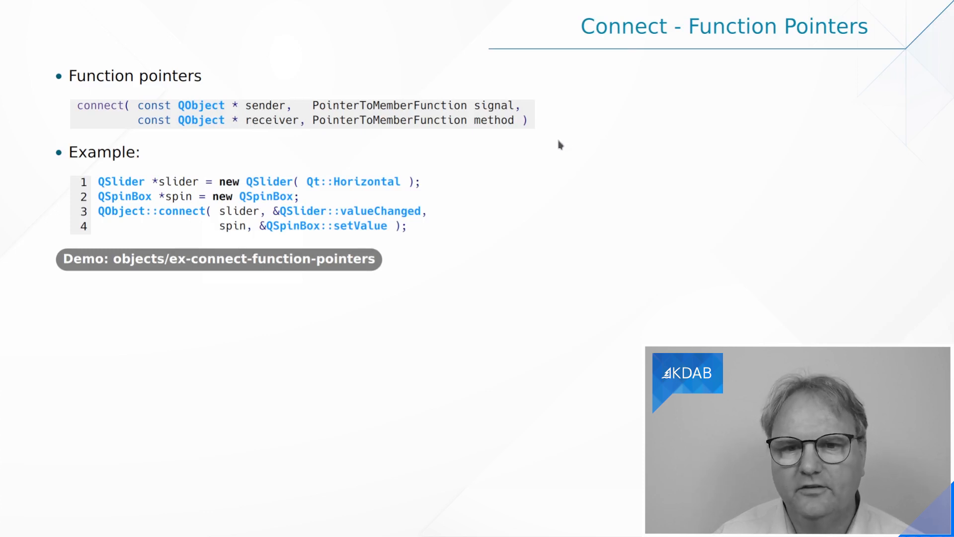
{"action": "mouse_move", "coordinate": [432, 124]}
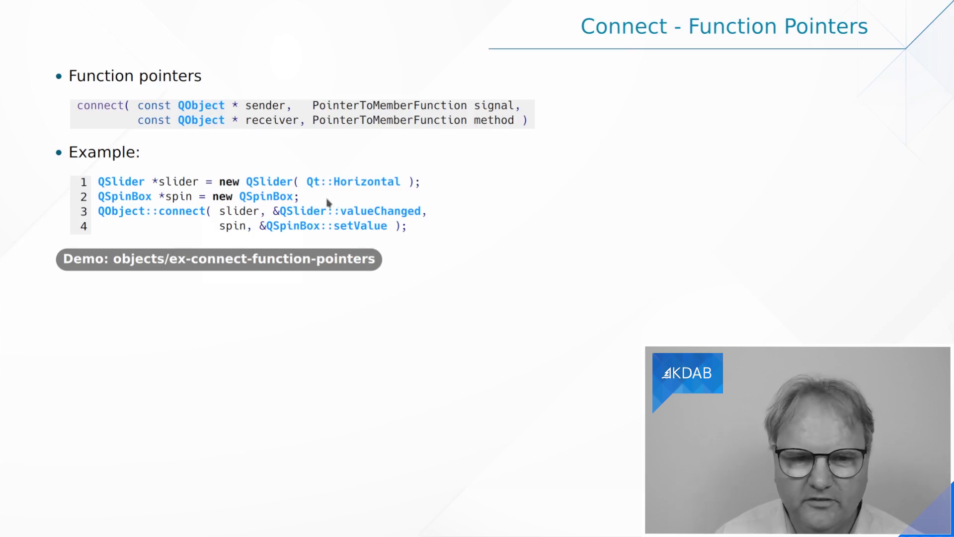
{"action": "mouse_move", "coordinate": [394, 220]}
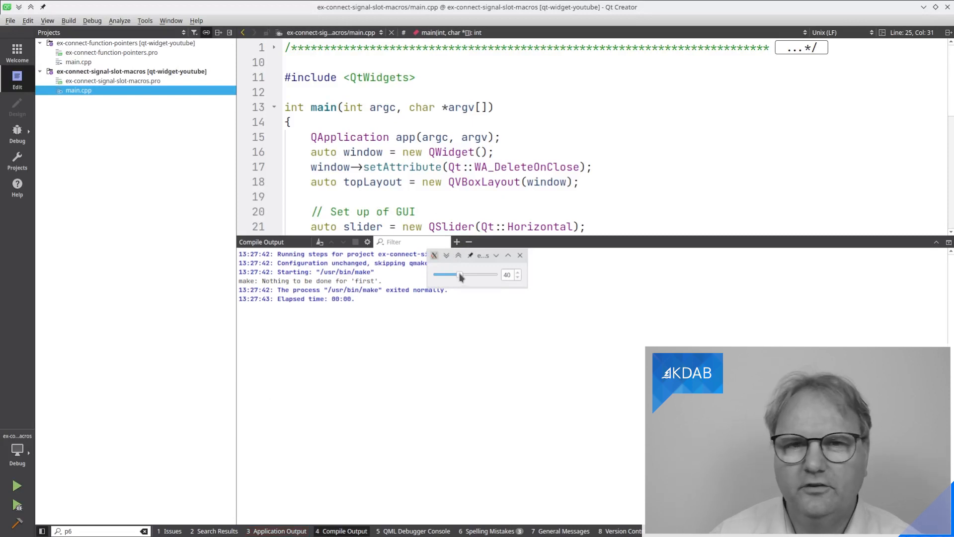
- Drag the demo's slider right until the spin box reads 61, then hide the build output
{"action": "left_click_drag", "start_coordinate": [459, 275], "coordinate": [467, 275]}
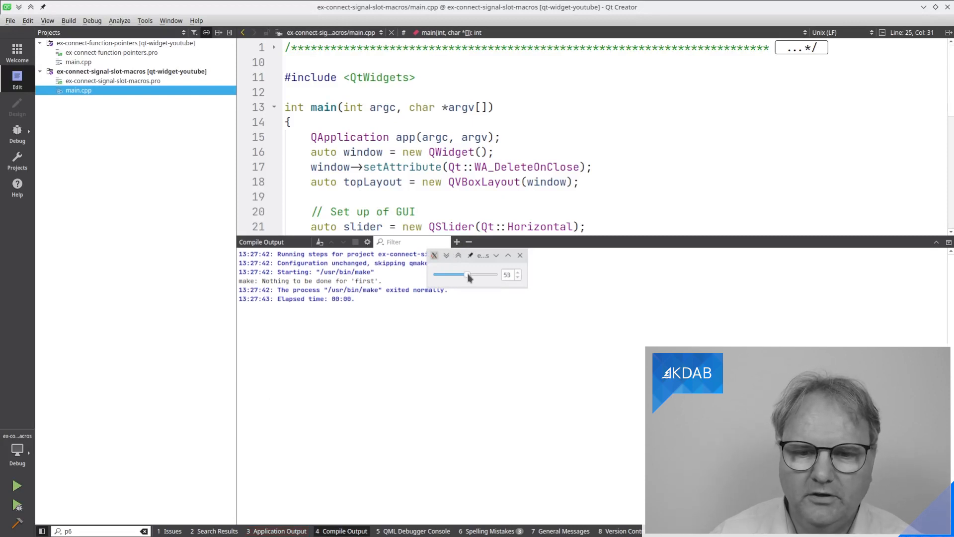
{"action": "left_click_drag", "start_coordinate": [468, 274], "coordinate": [465, 274]}
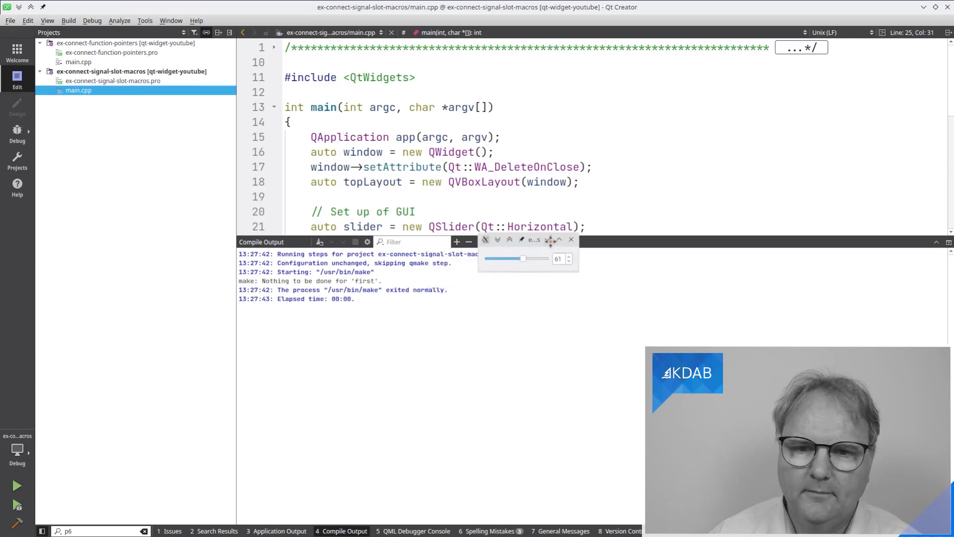
{"action": "key", "text": "Escape"}
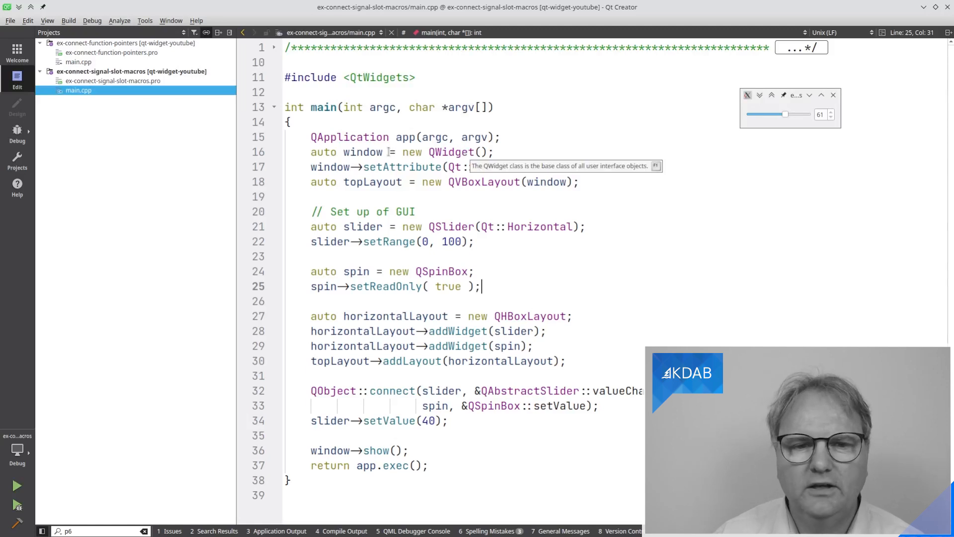
{"action": "mouse_move", "coordinate": [726, 173]}
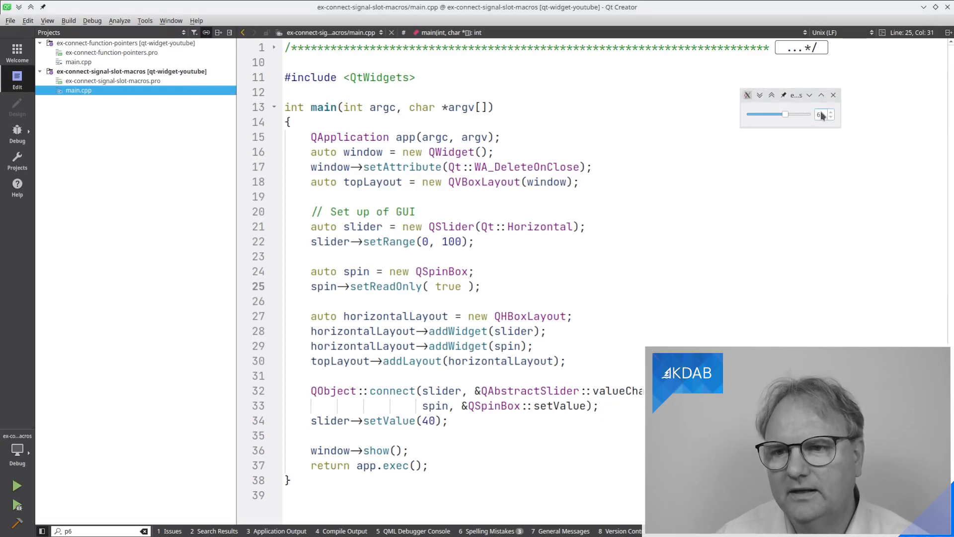
- Try editing the read-only spin box, then add a comma after &QAbstractSlider::valueChanged on line 32
{"action": "left_click", "coordinate": [830, 111]}
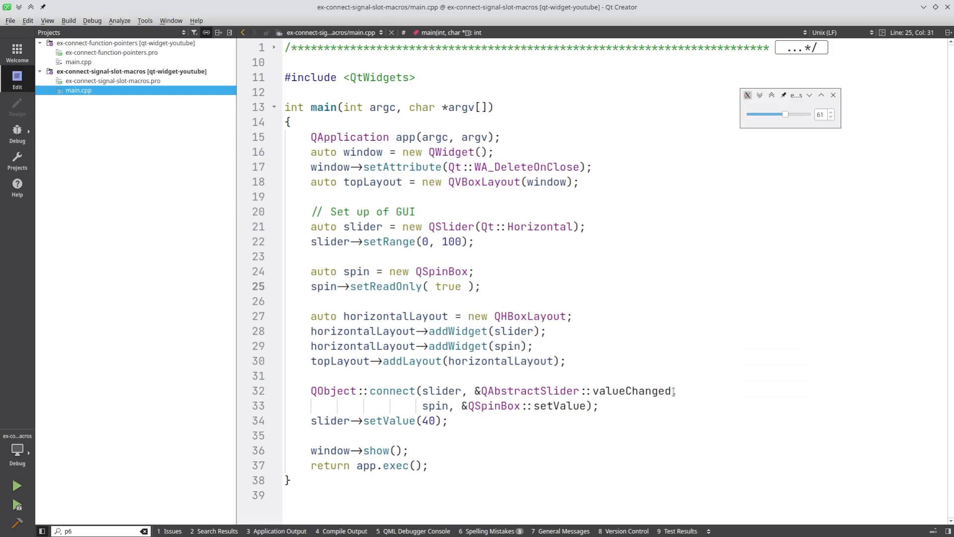
{"action": "type", "text": ","}
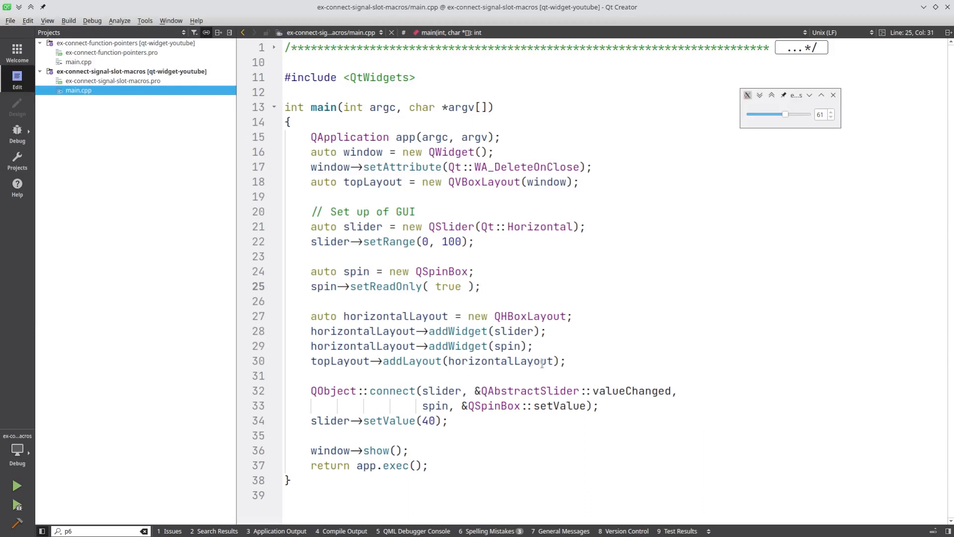
{"action": "mouse_move", "coordinate": [540, 361]}
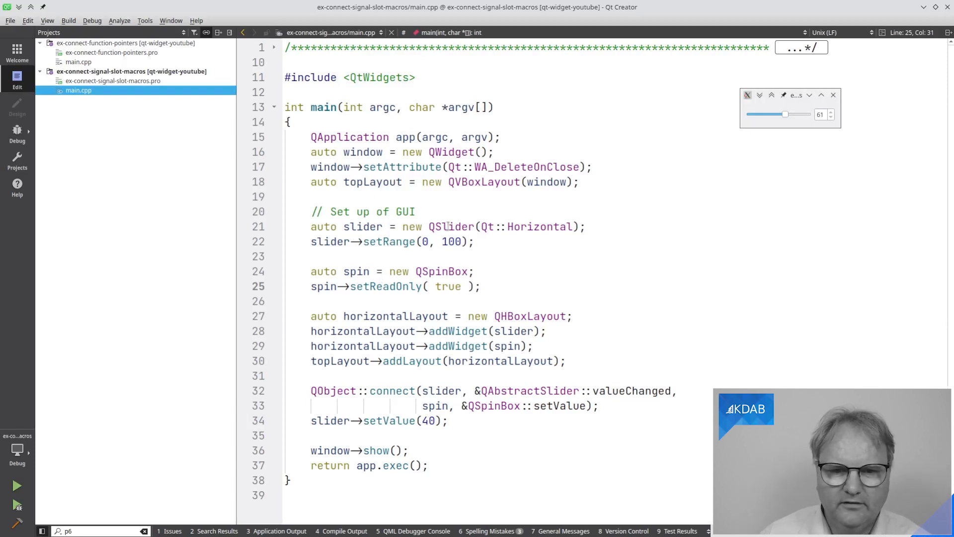
{"action": "key", "text": "F1"}
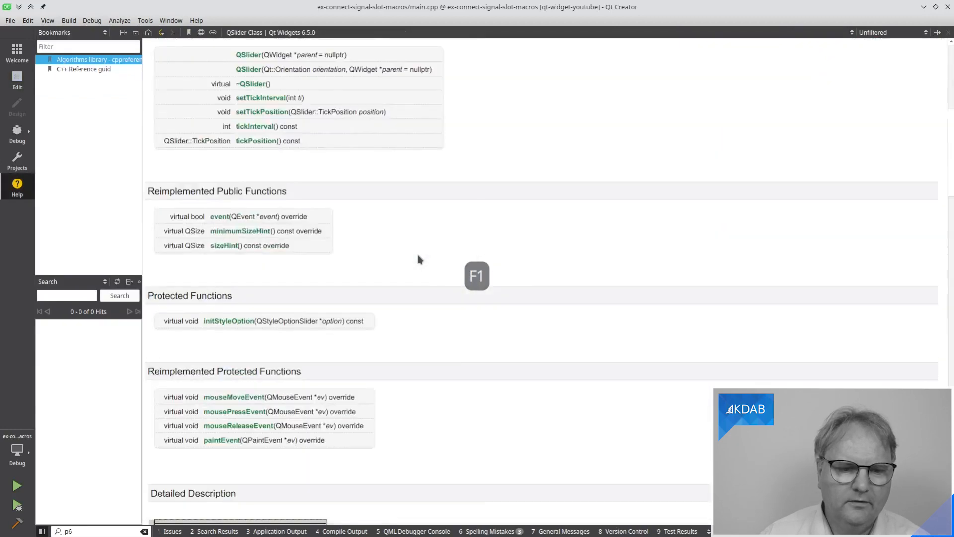
{"action": "scroll", "scroll_direction": "down", "scroll_amount": 3}
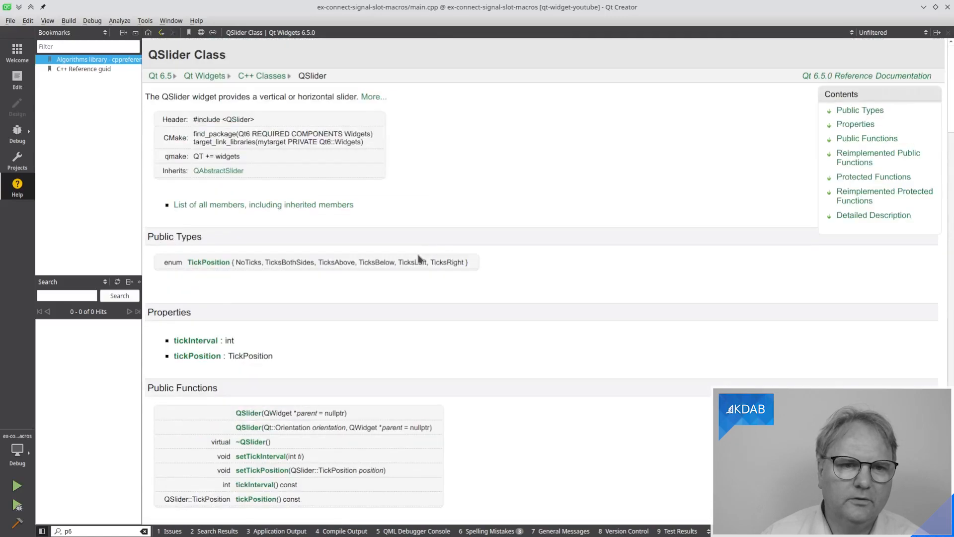
{"action": "mouse_move", "coordinate": [367, 315]}
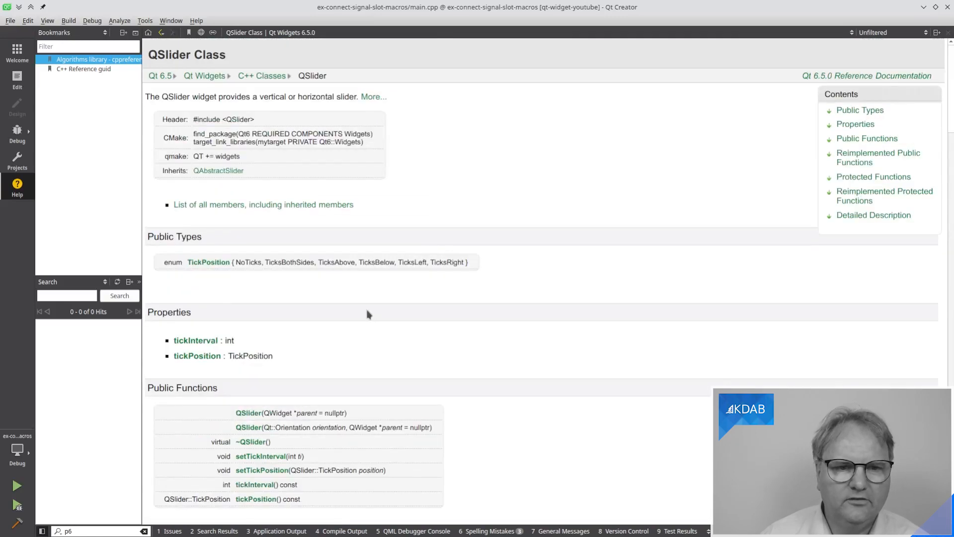
{"action": "mouse_move", "coordinate": [217, 175]}
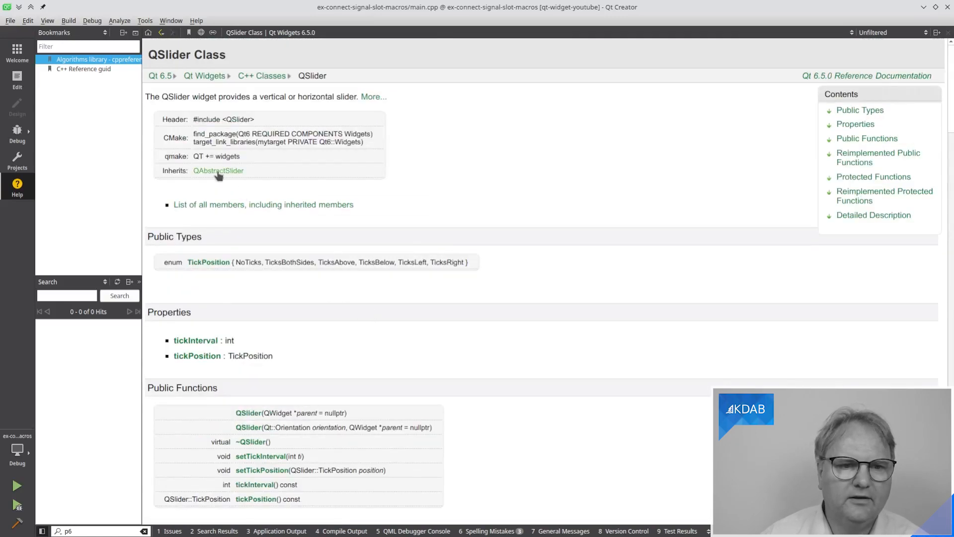
{"action": "left_click", "coordinate": [218, 170]}
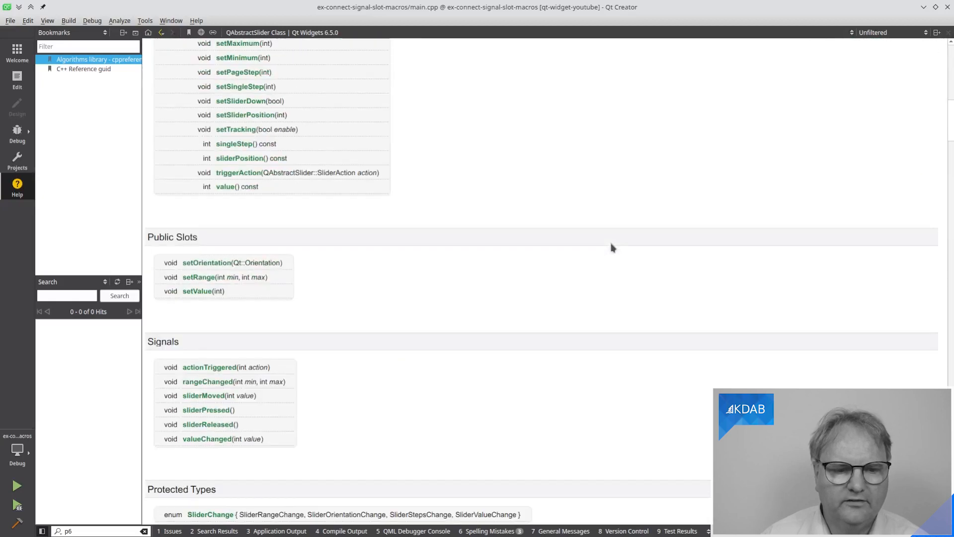
{"action": "scroll", "scroll_direction": "down", "scroll_amount": 3}
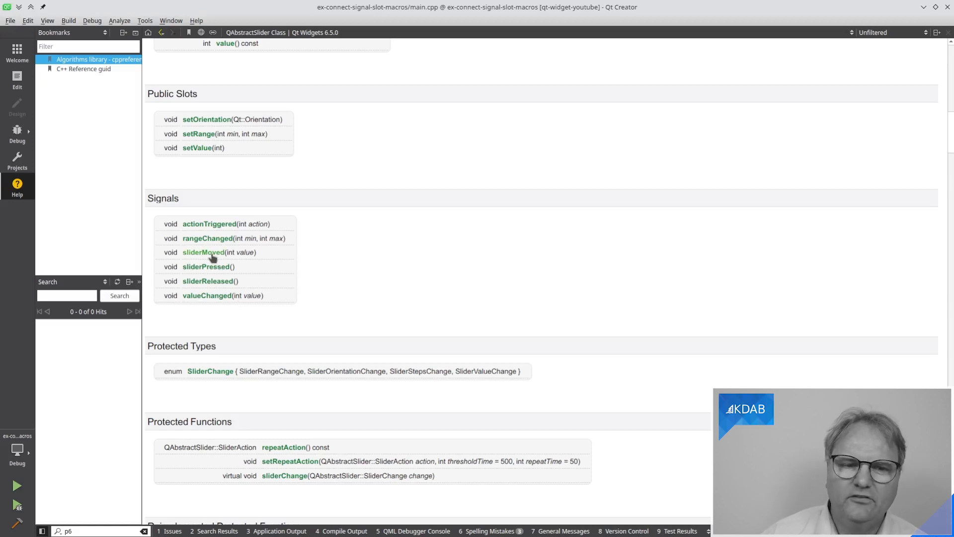
{"action": "mouse_move", "coordinate": [266, 265]}
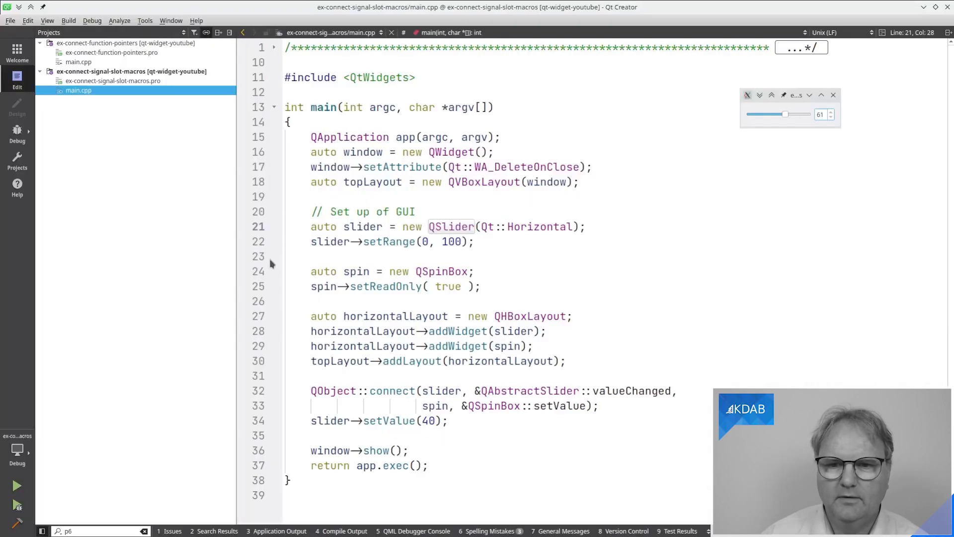
{"action": "mouse_move", "coordinate": [835, 118]}
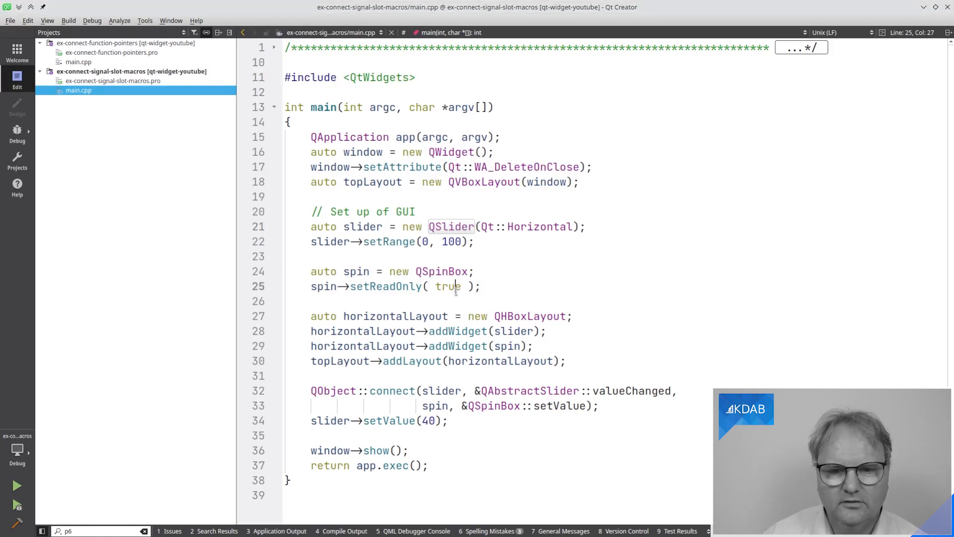
- Change spin->setReadOnly to false, rebuild and run with Ctrl+R, and test the slider
{"action": "type", "text": "fals"}
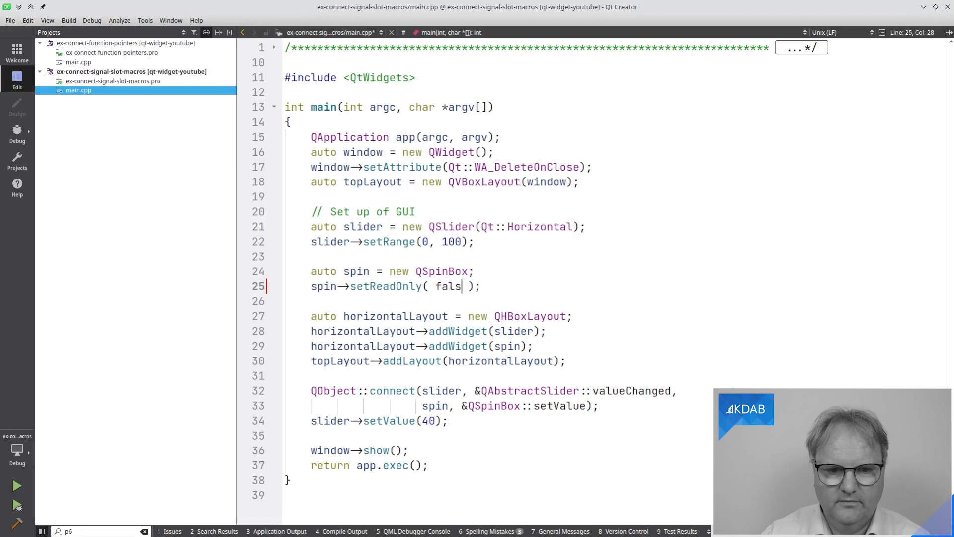
{"action": "key", "text": "ctrl+r"}
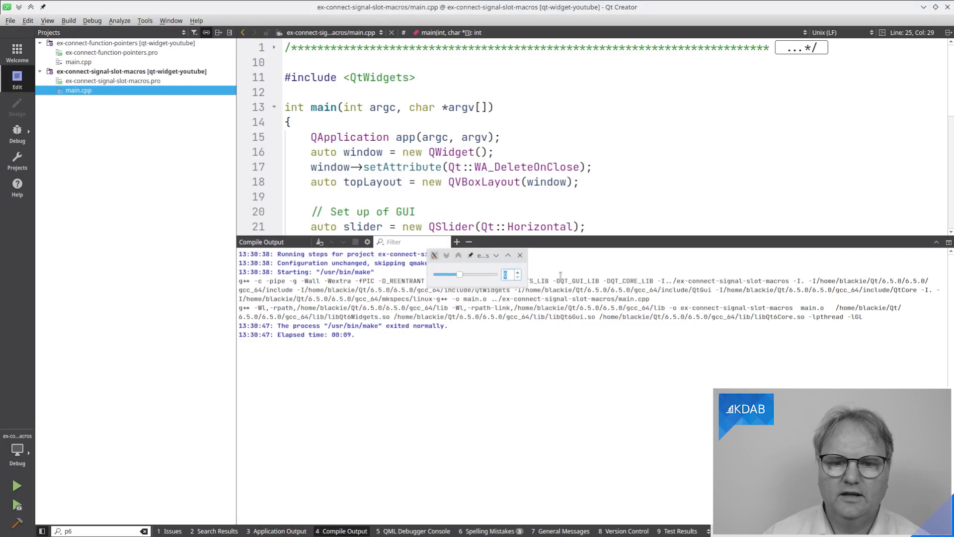
{"action": "left_click_drag", "start_coordinate": [459, 273], "coordinate": [464, 273]}
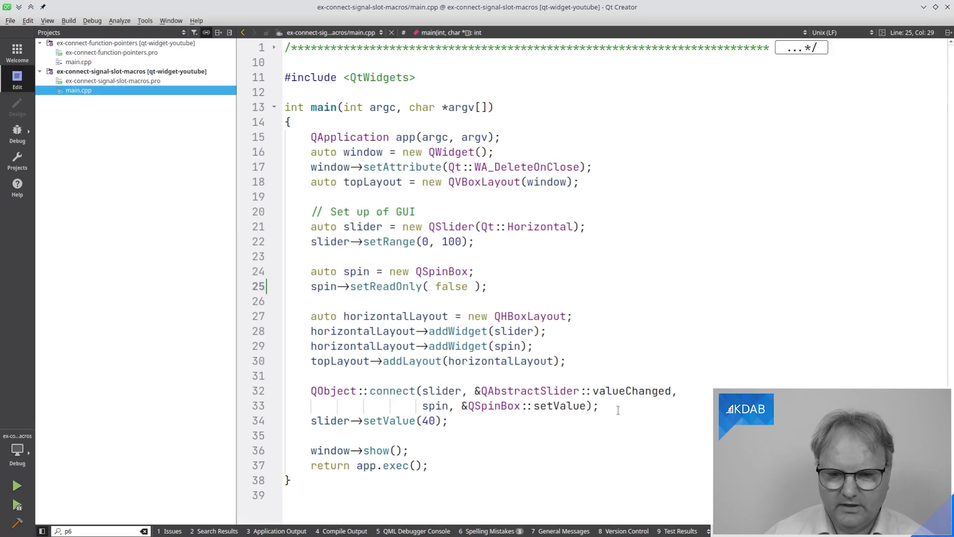
{"action": "left_click", "coordinate": [599, 406]}
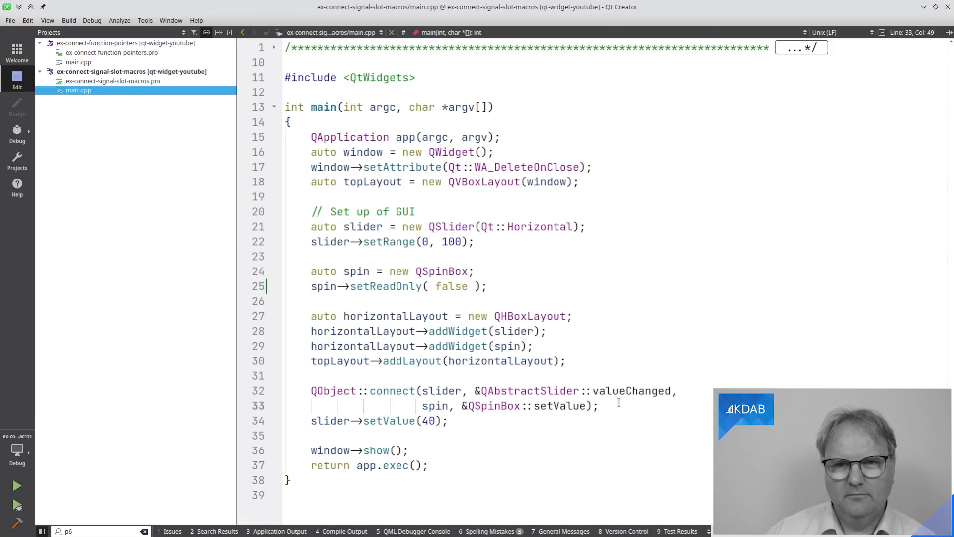